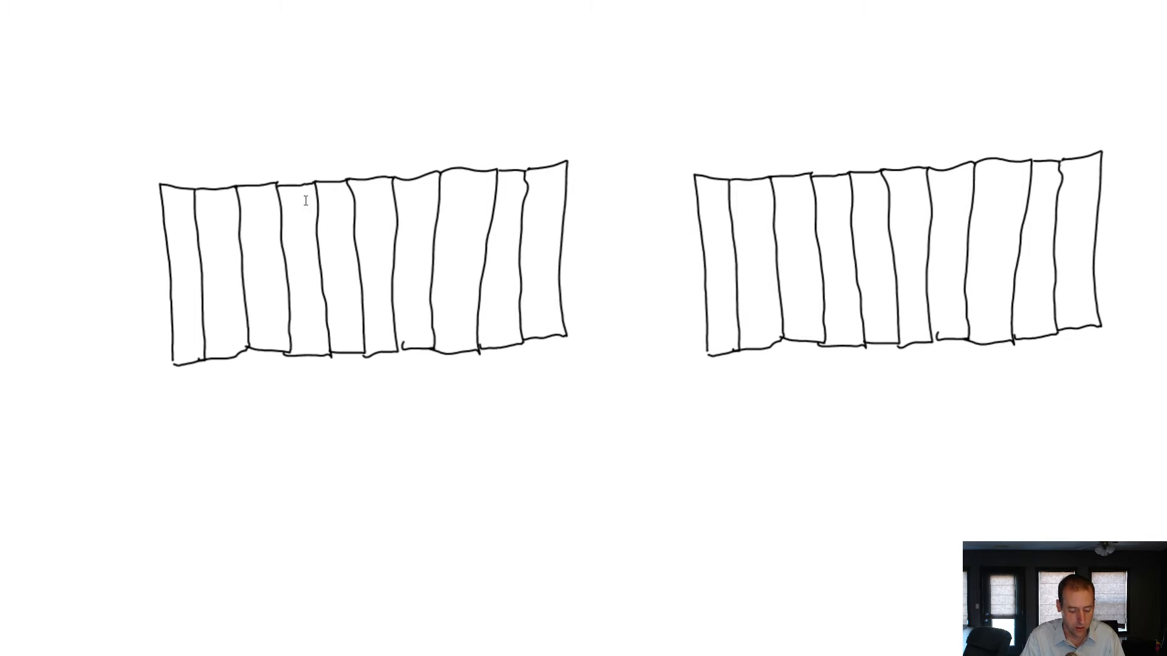
{"action": "mouse_move", "coordinate": [386, 216]}
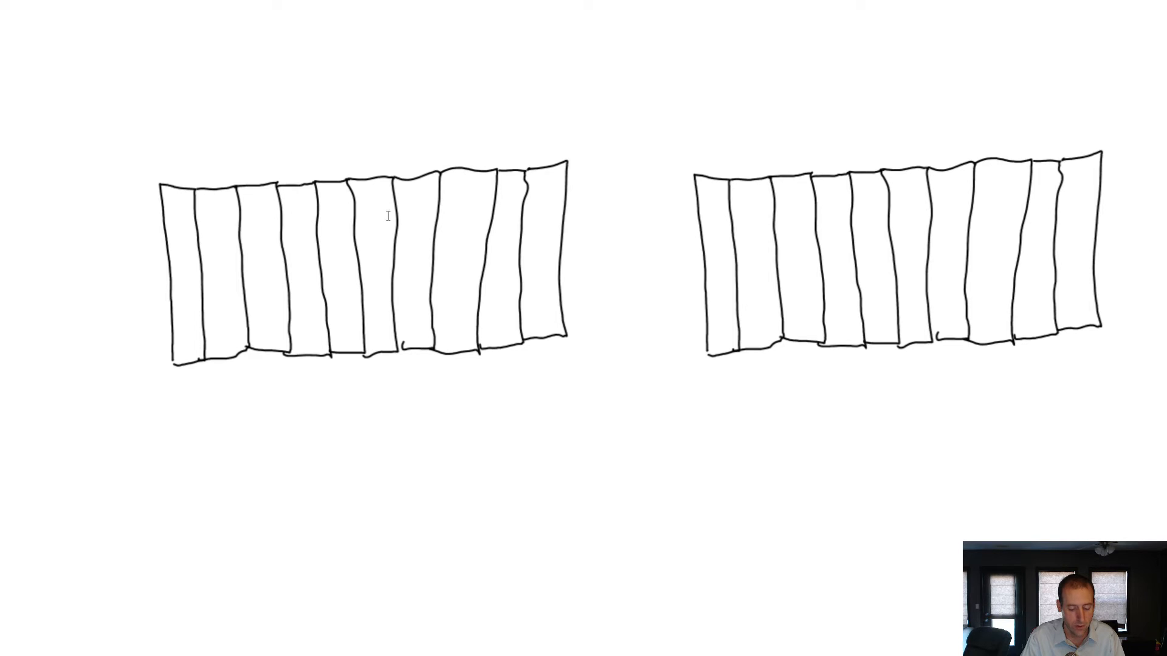
{"action": "mouse_move", "coordinate": [1068, 258]}
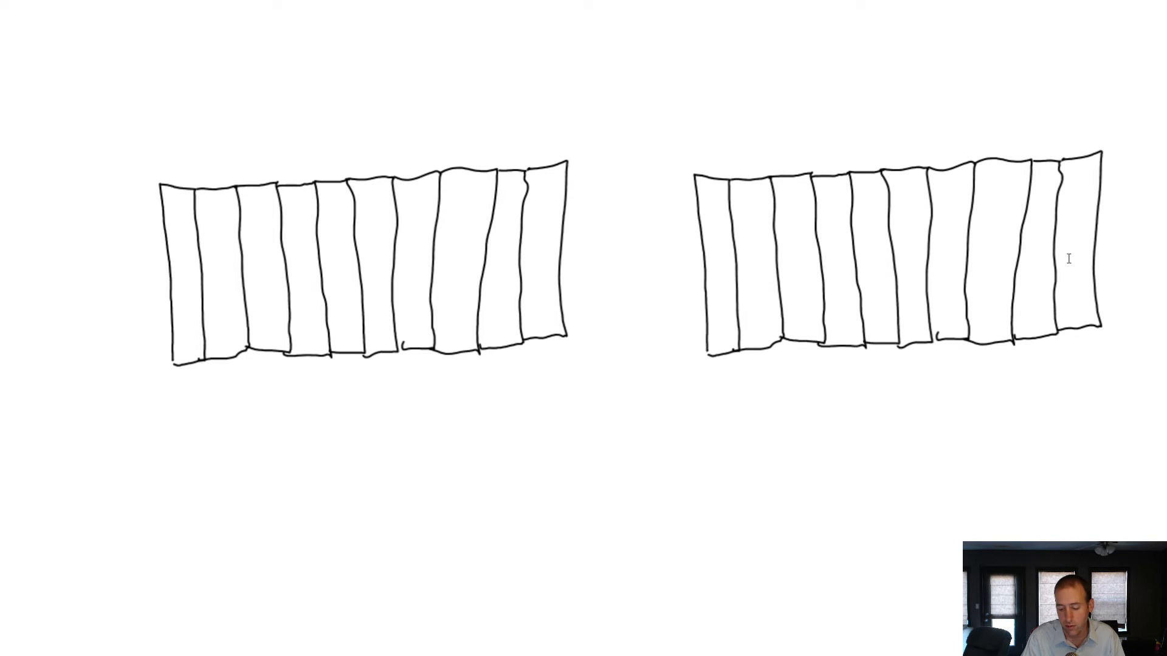
{"action": "mouse_move", "coordinate": [592, 293]}
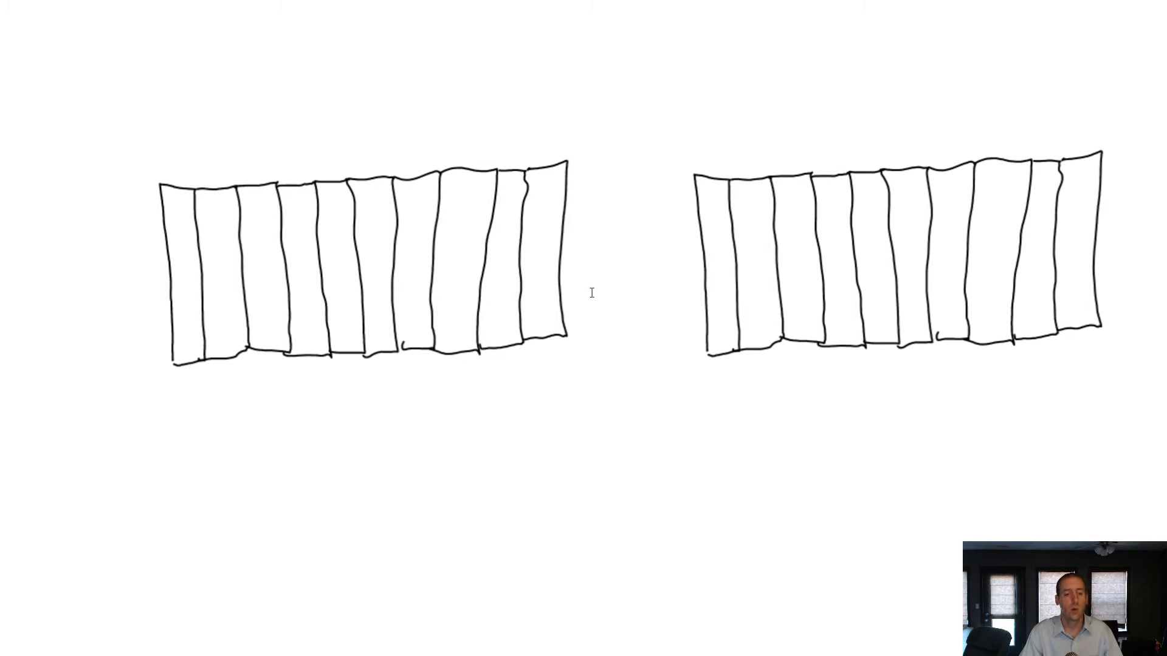
{"action": "mouse_move", "coordinate": [494, 260]}
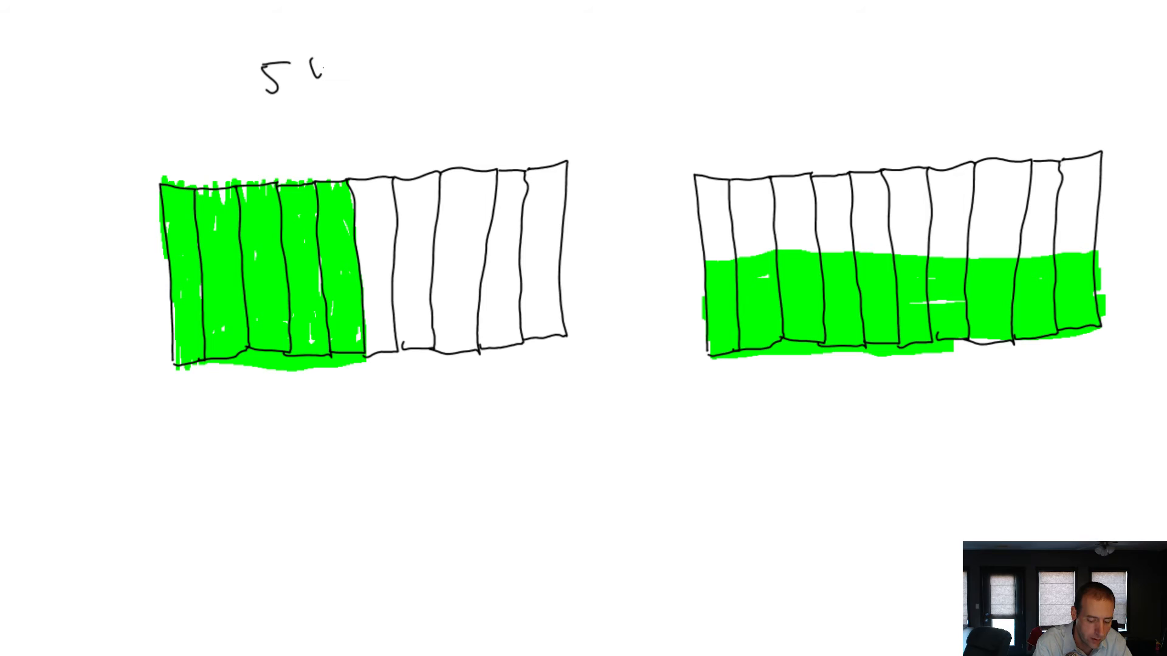
Step: Handwrite '5 boards' with a down arrow over the left fence and '10 boards 1/2 done' over the right
{"action": "type", "text": "boards"}
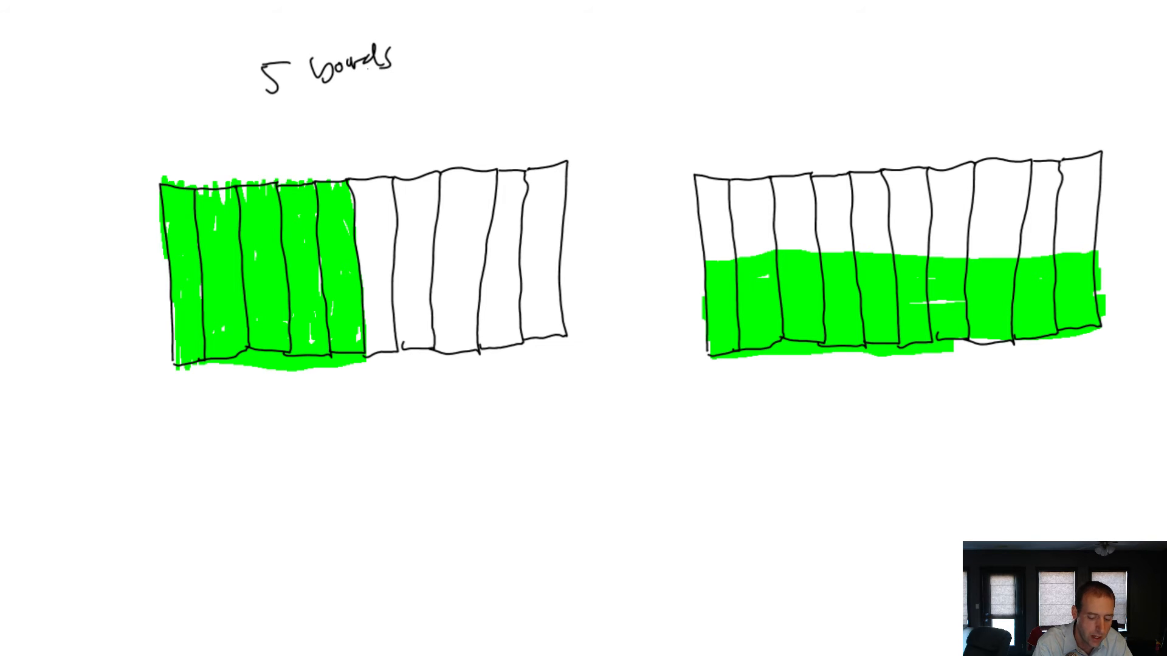
{"action": "left_click_drag", "start_coordinate": [319, 98], "coordinate": [312, 149]}
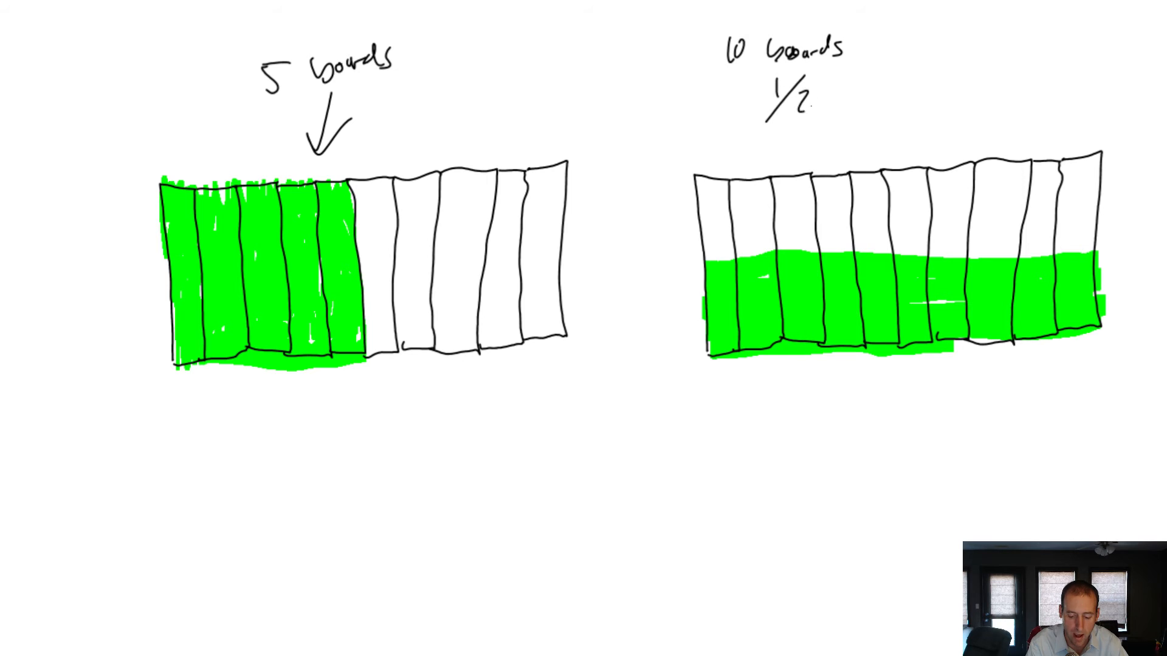
{"action": "type", "text": "done"}
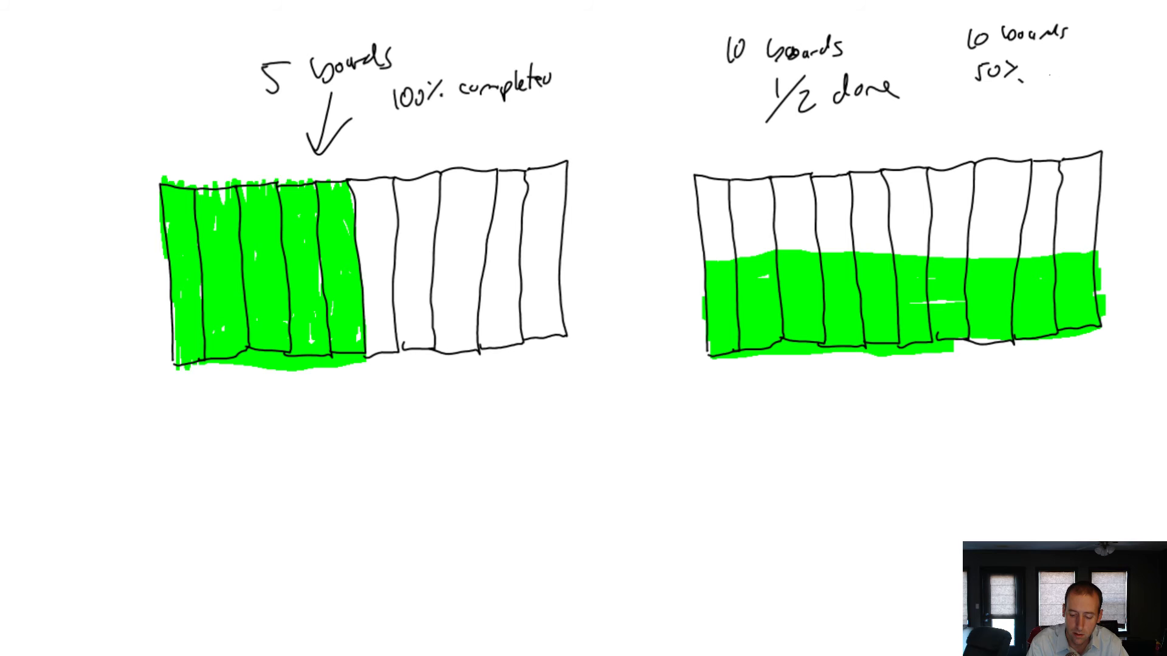
Step: Write '100% completed' beside the left label and start the '10 boards 50% complete' note top right
{"action": "type", "text": "Complete"}
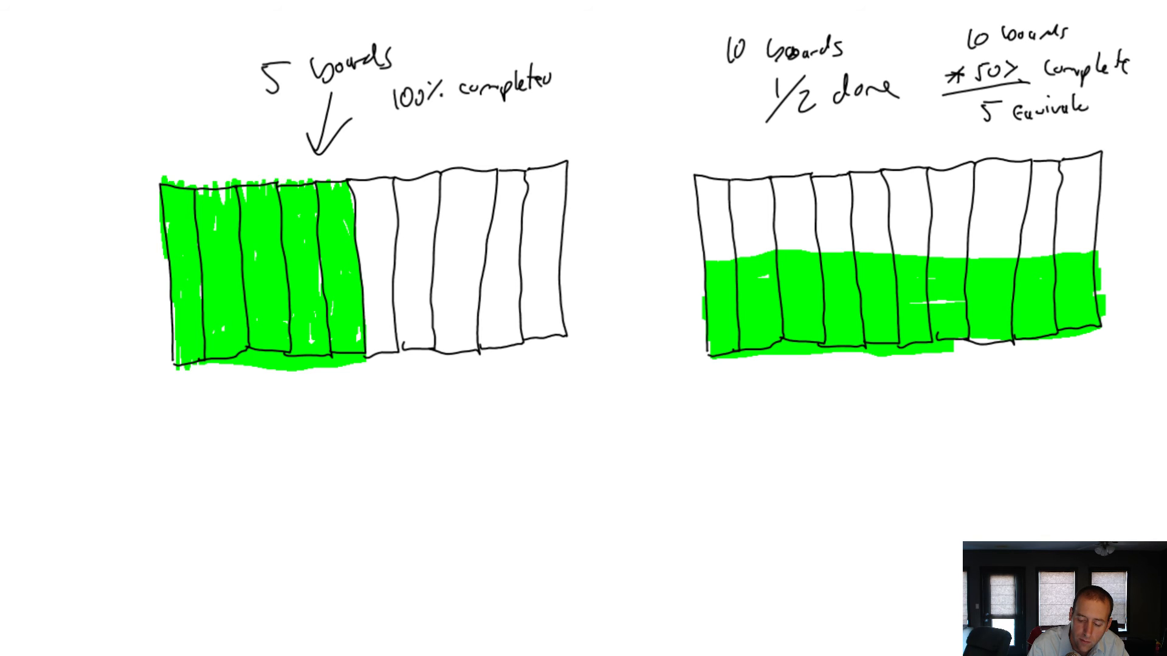
Step: Finish the right-hand note as 10 boards × 50% complete = 5 equivalent boards
{"action": "type", "text": "100%"}
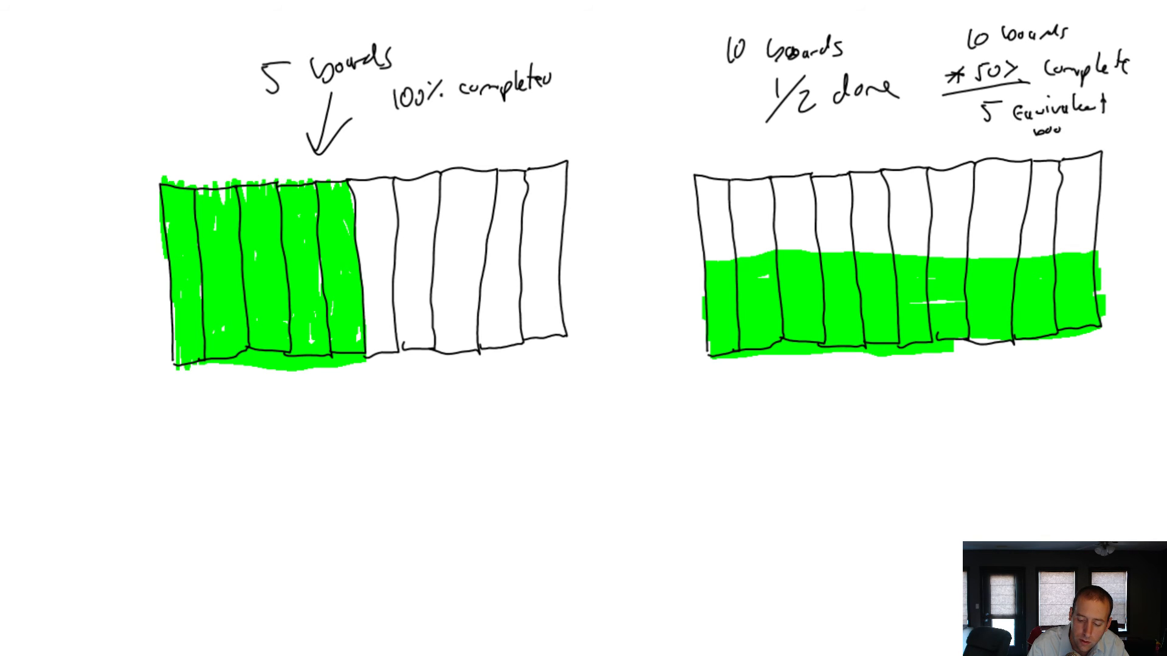